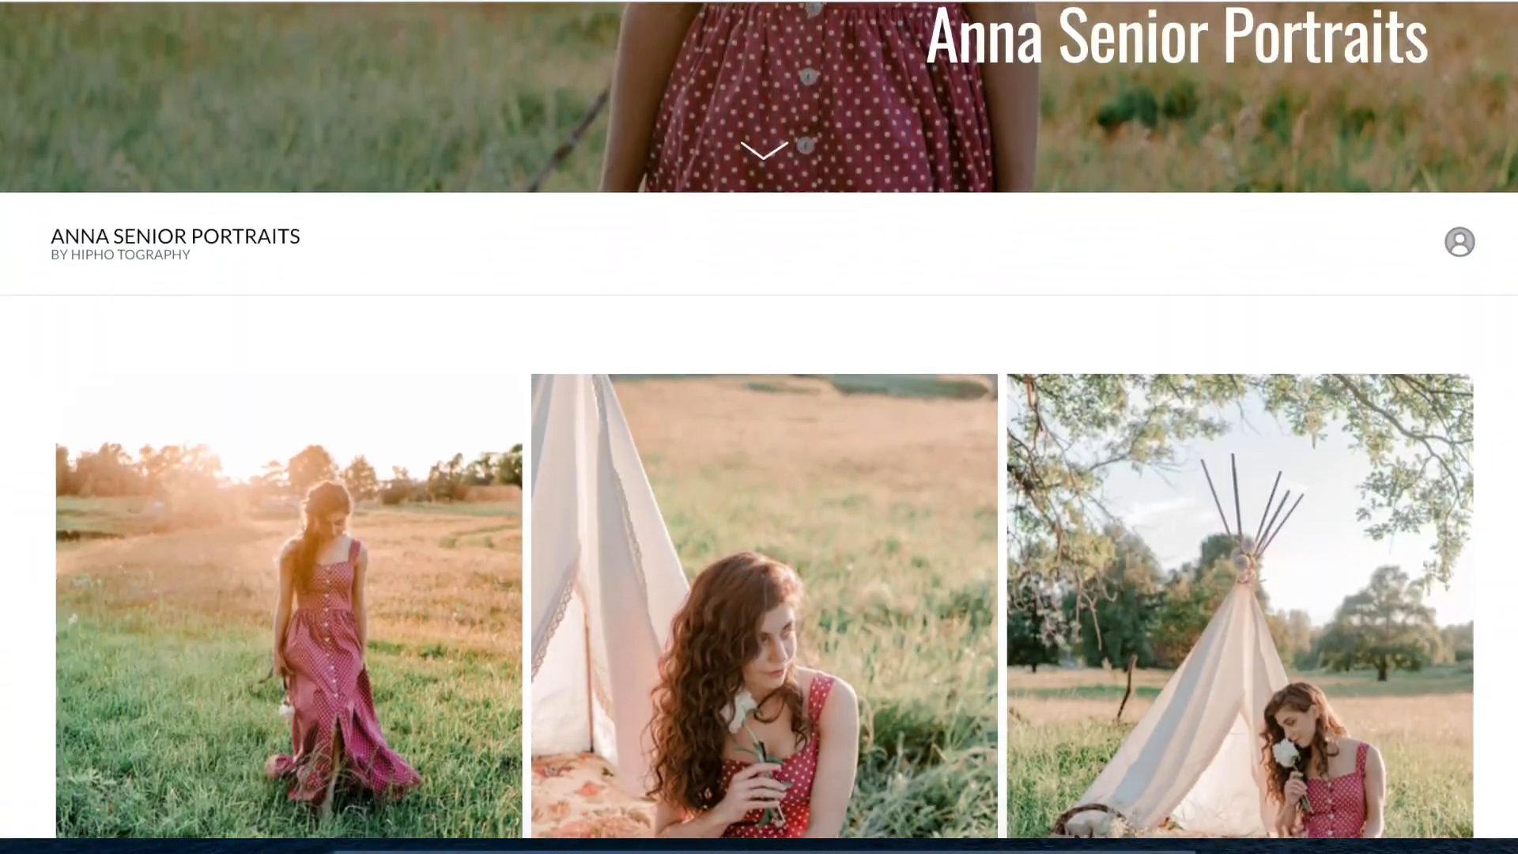
- Scroll the Zenfolio dashboard to view the trial checklist and gallery activity
scroll("down", 3)
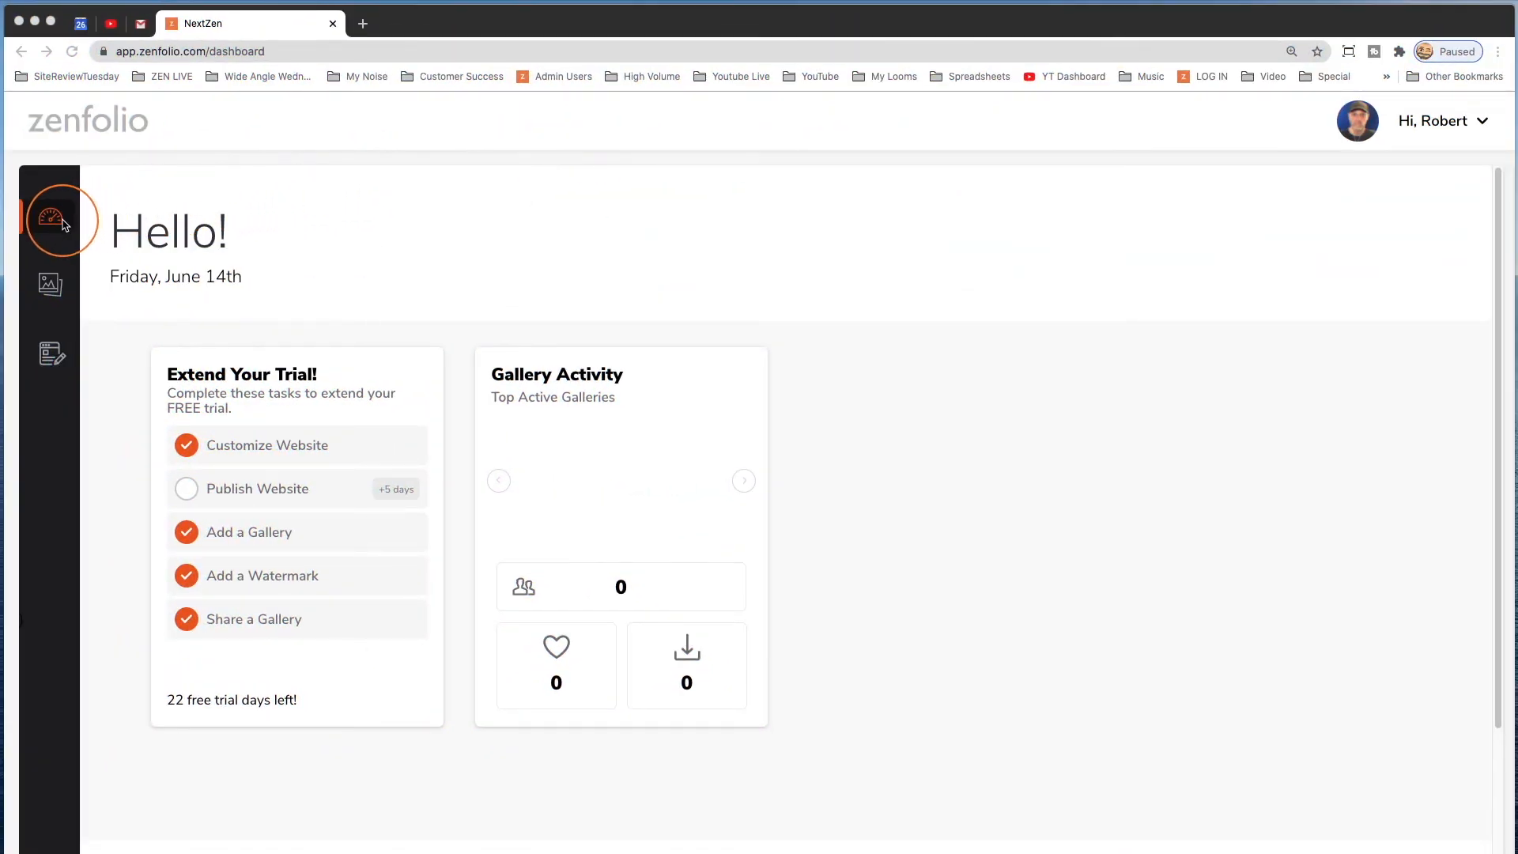
- Create gallery 'Anna Senior Portraits' dated October 26, 2020 and continue to shoot type
left_click(52, 286)
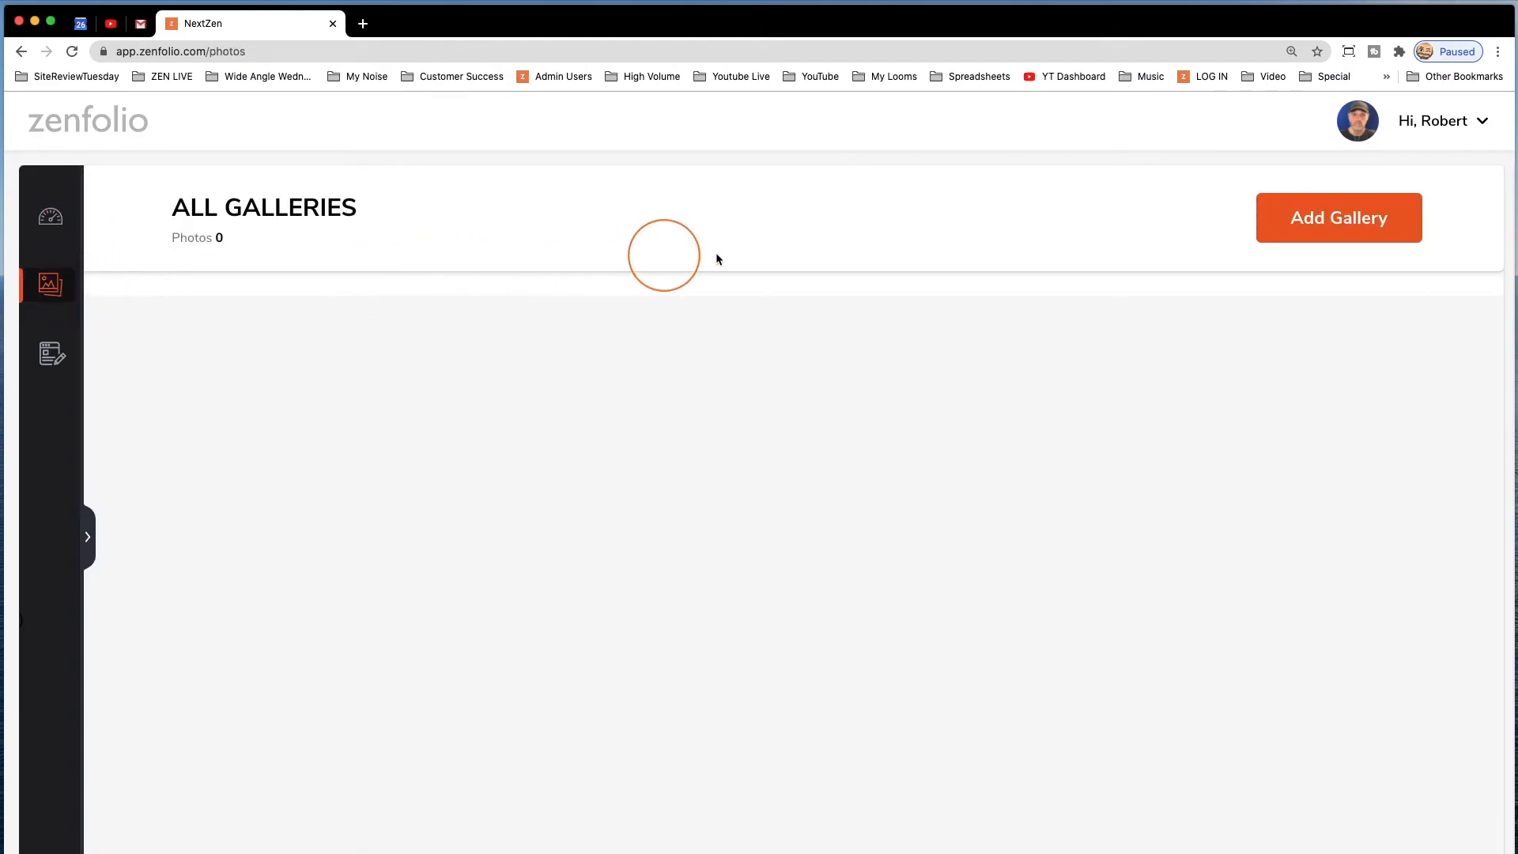
left_click(1338, 217)
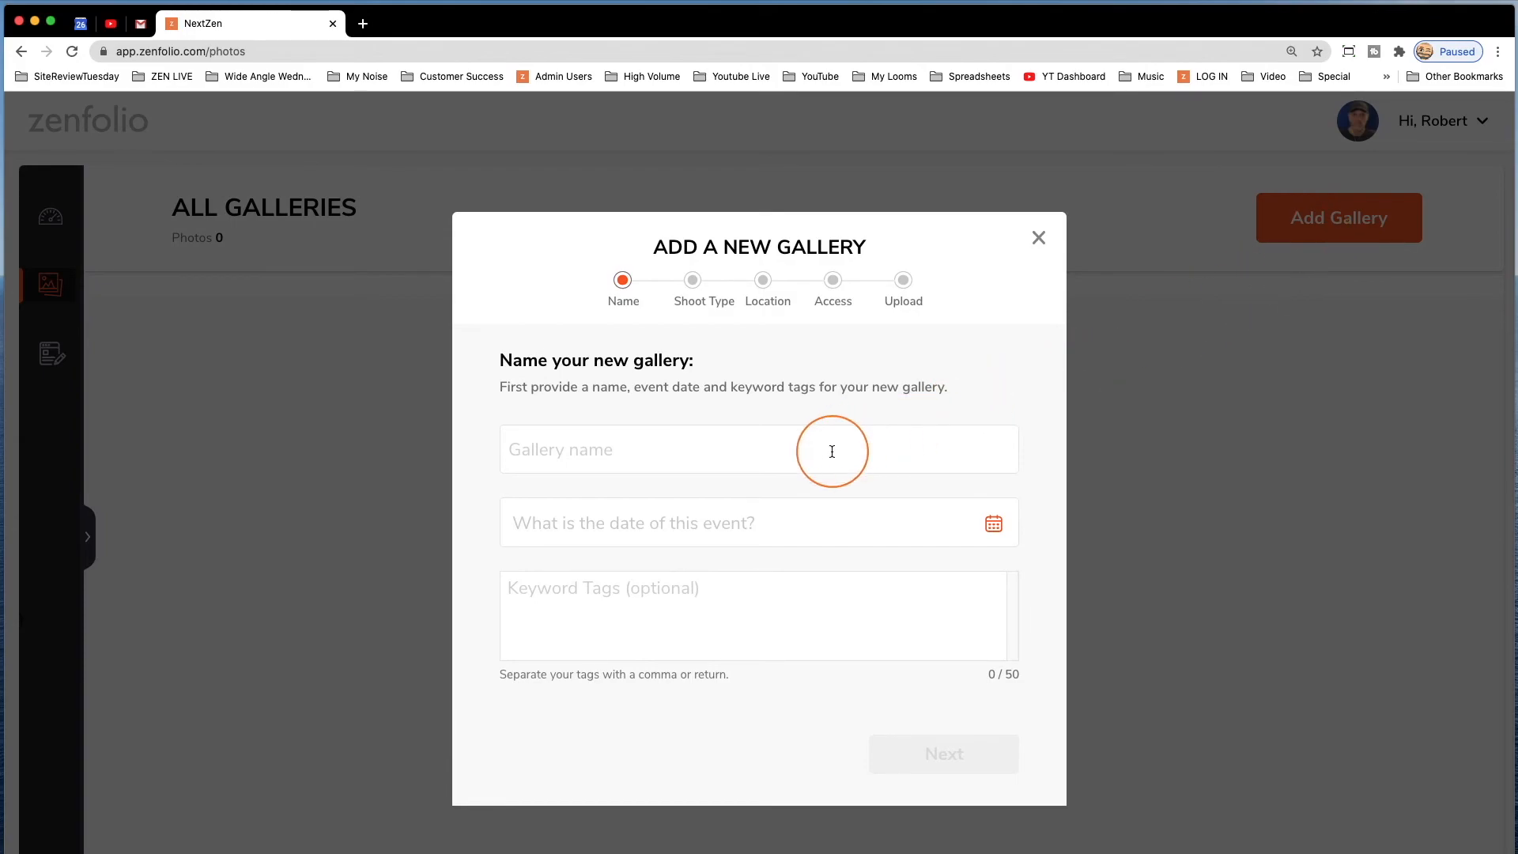
type("Anna Senior Portraits")
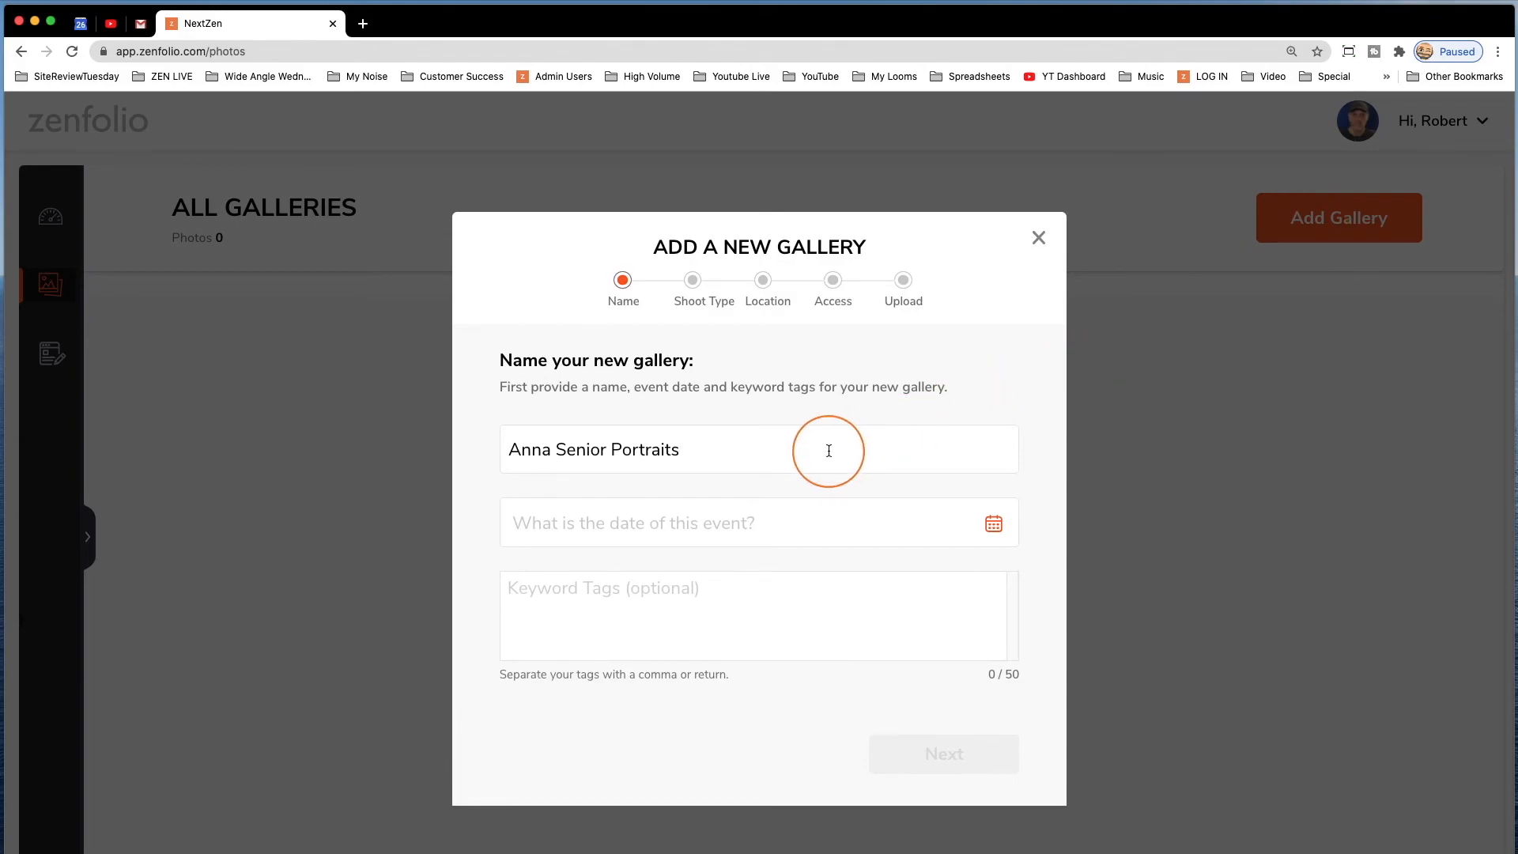
left_click(992, 523)
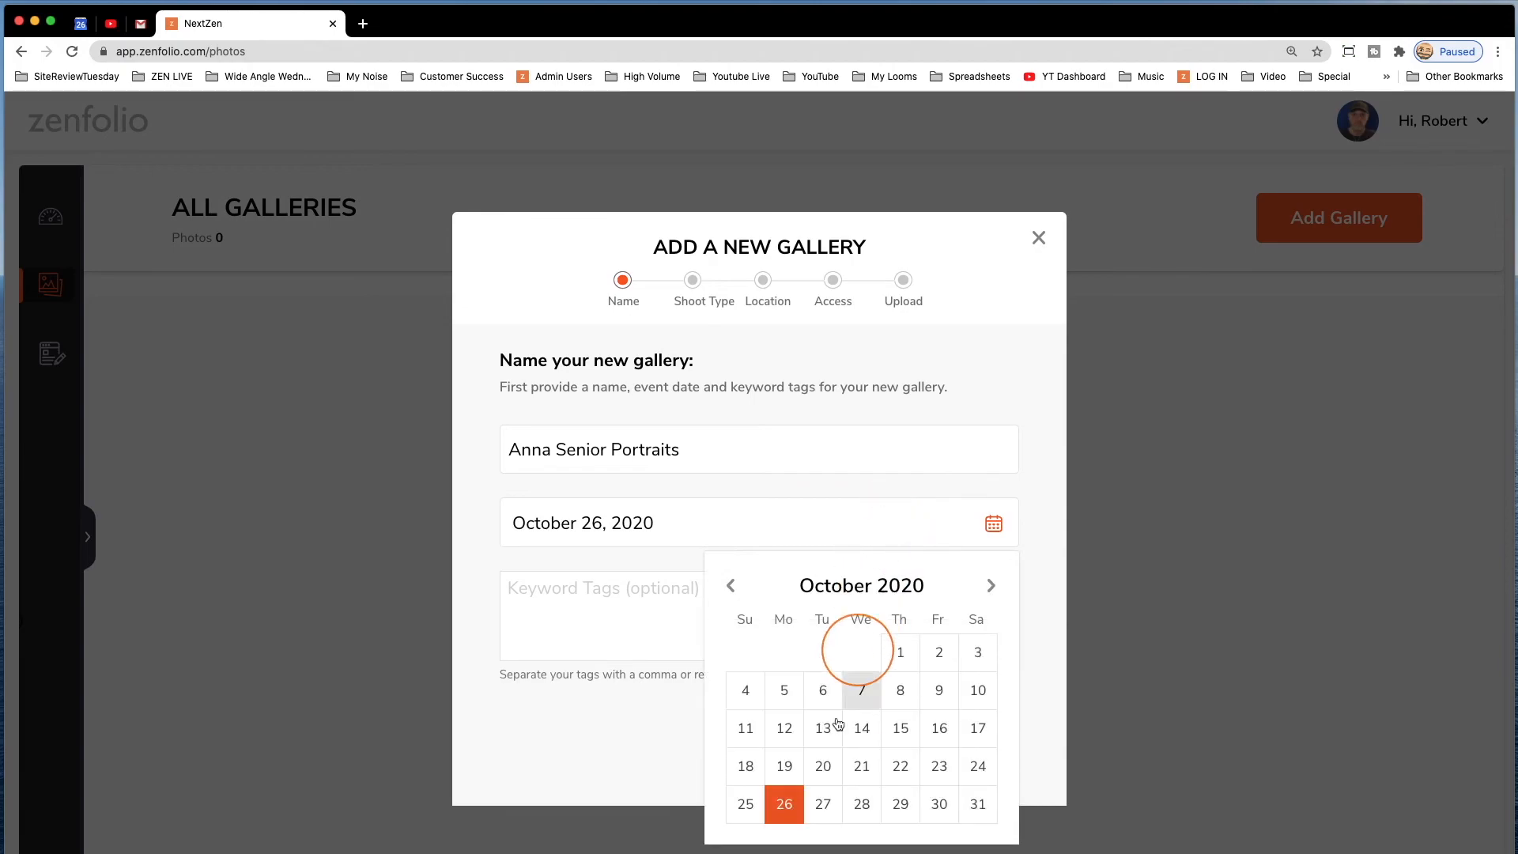
left_click(784, 805)
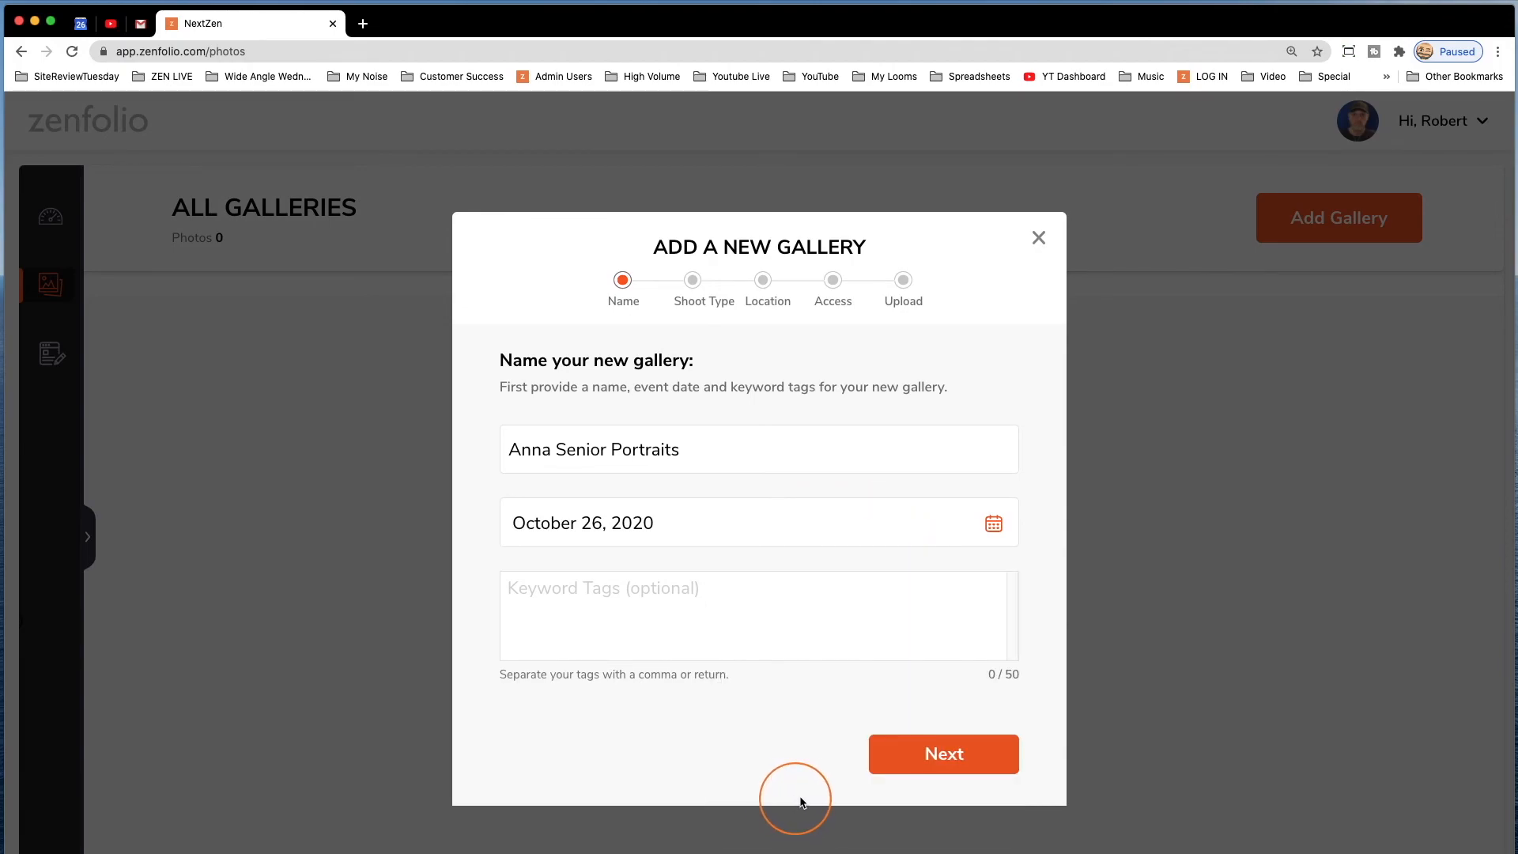
left_click(942, 754)
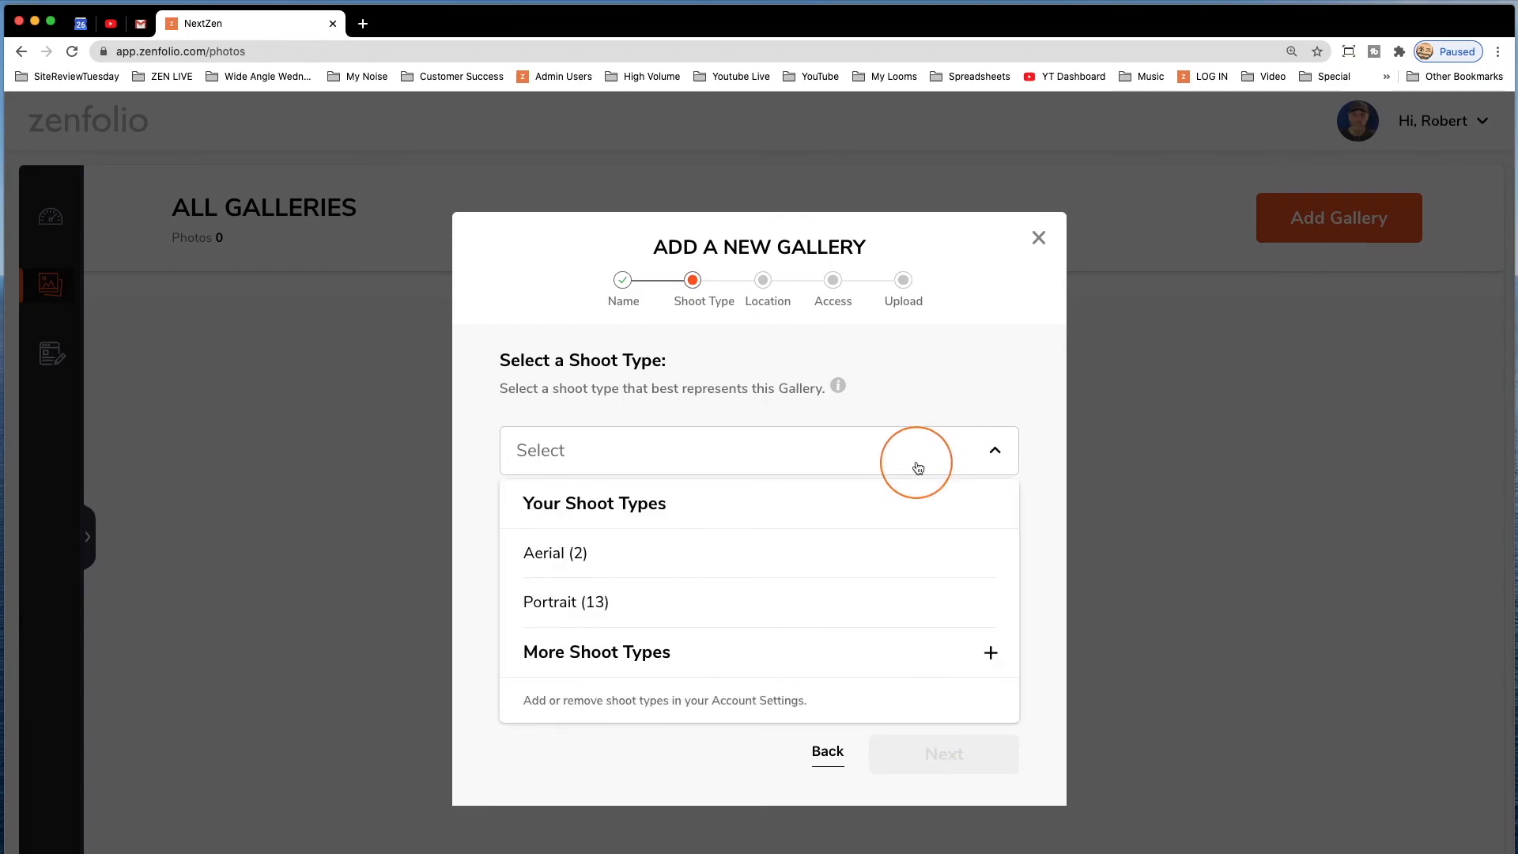
- Pick a shoot type, place the gallery in the Portrait folder, and reach photo upload
left_click(566, 601)
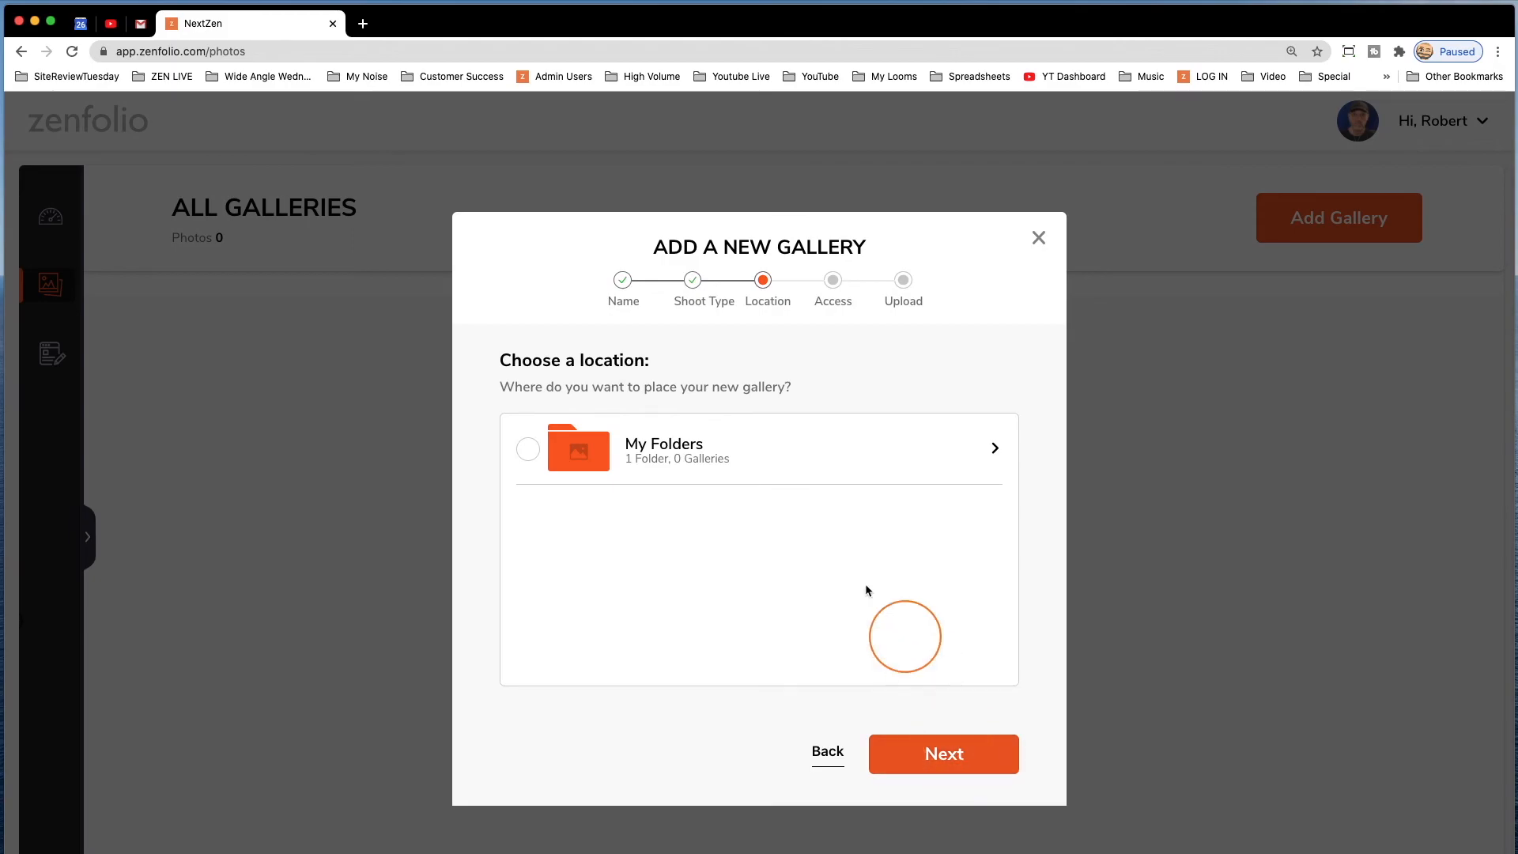
left_click(995, 448)
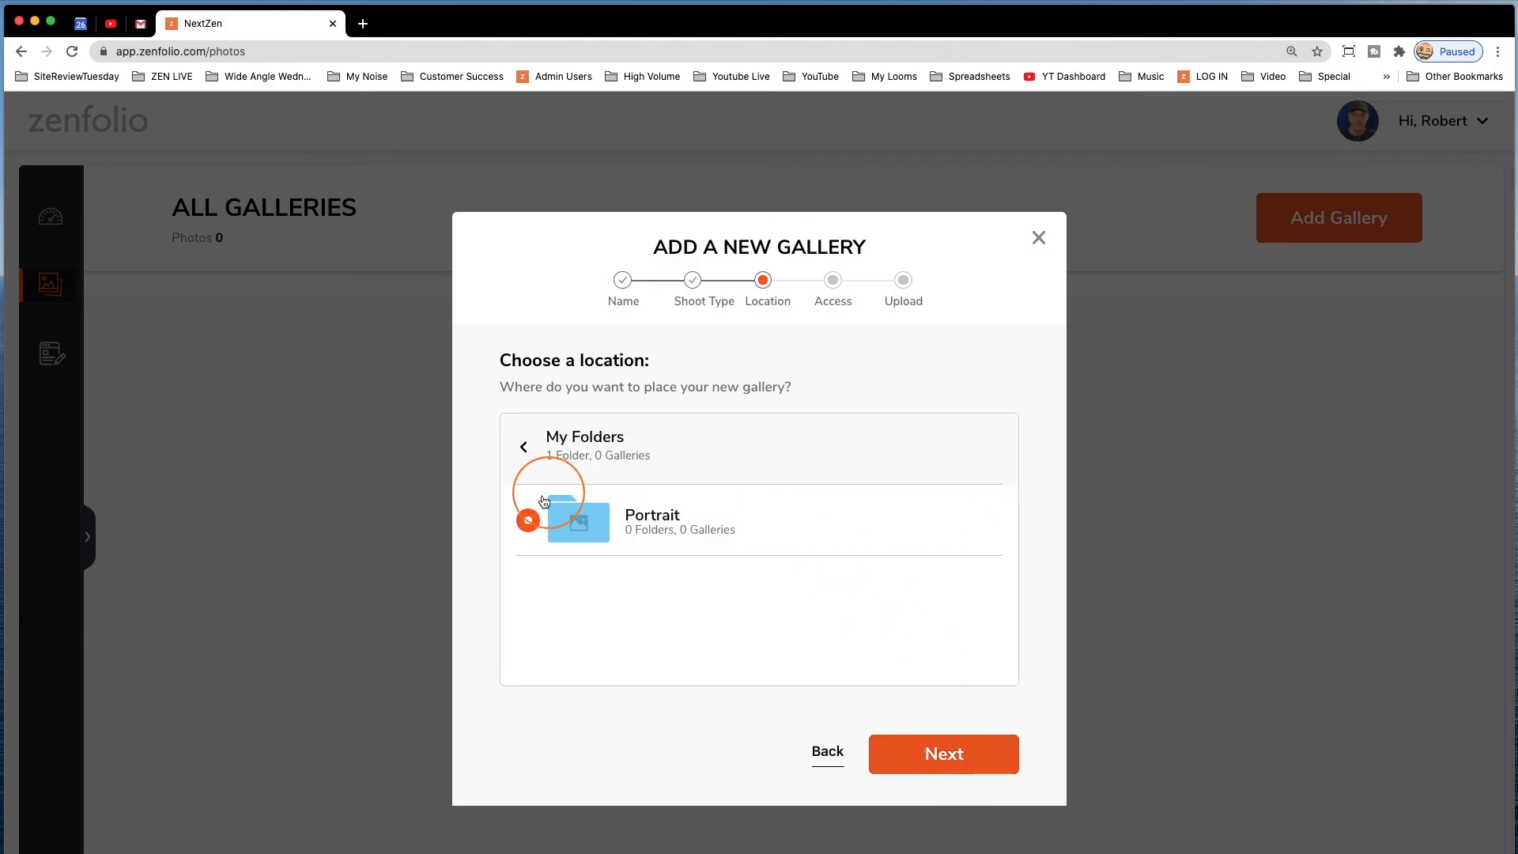
left_click(941, 754)
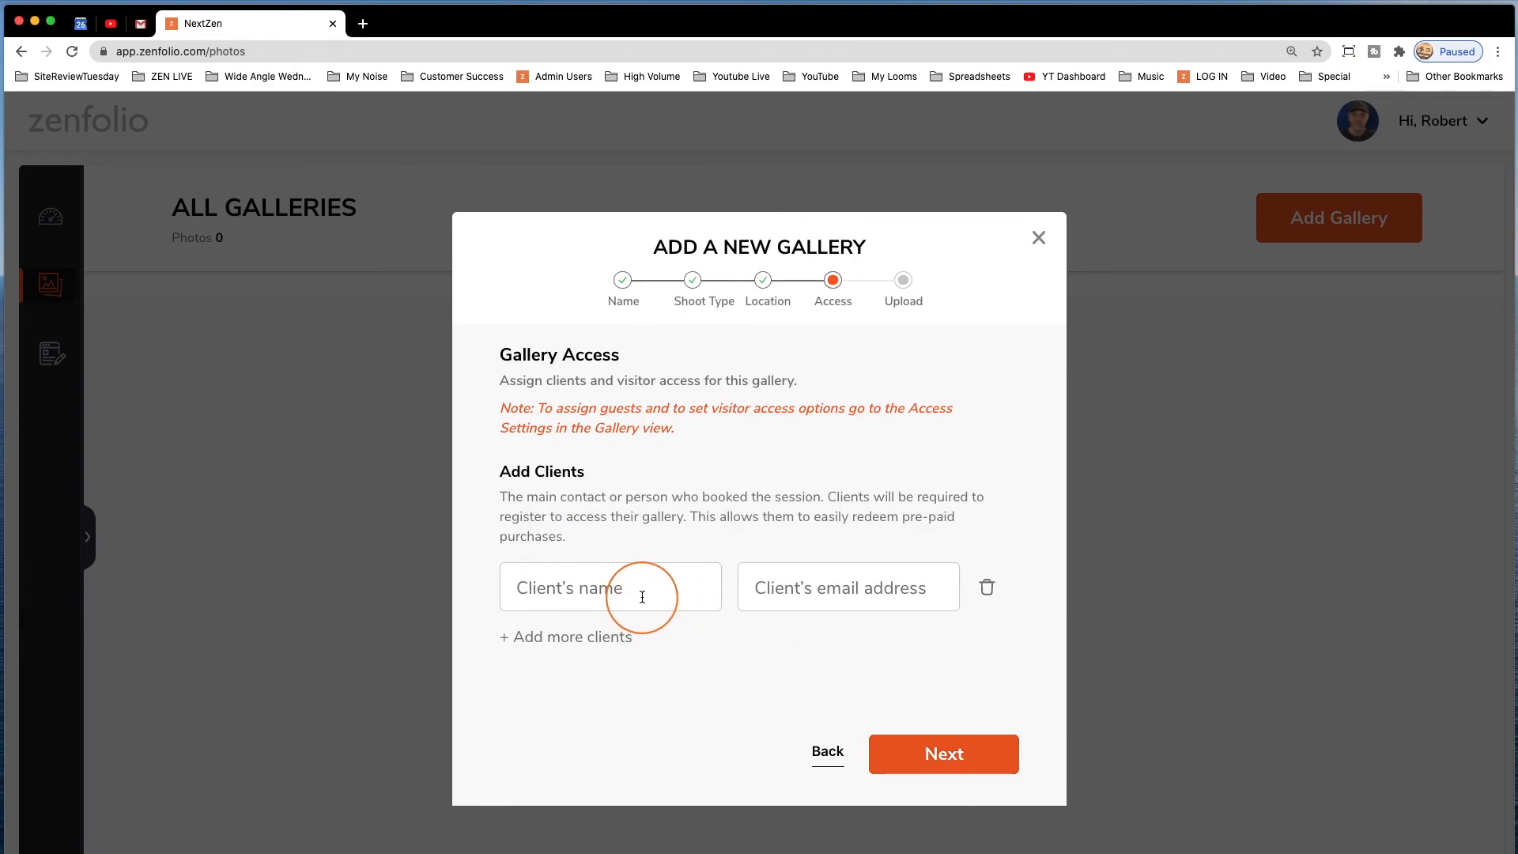
mouse_move(887, 592)
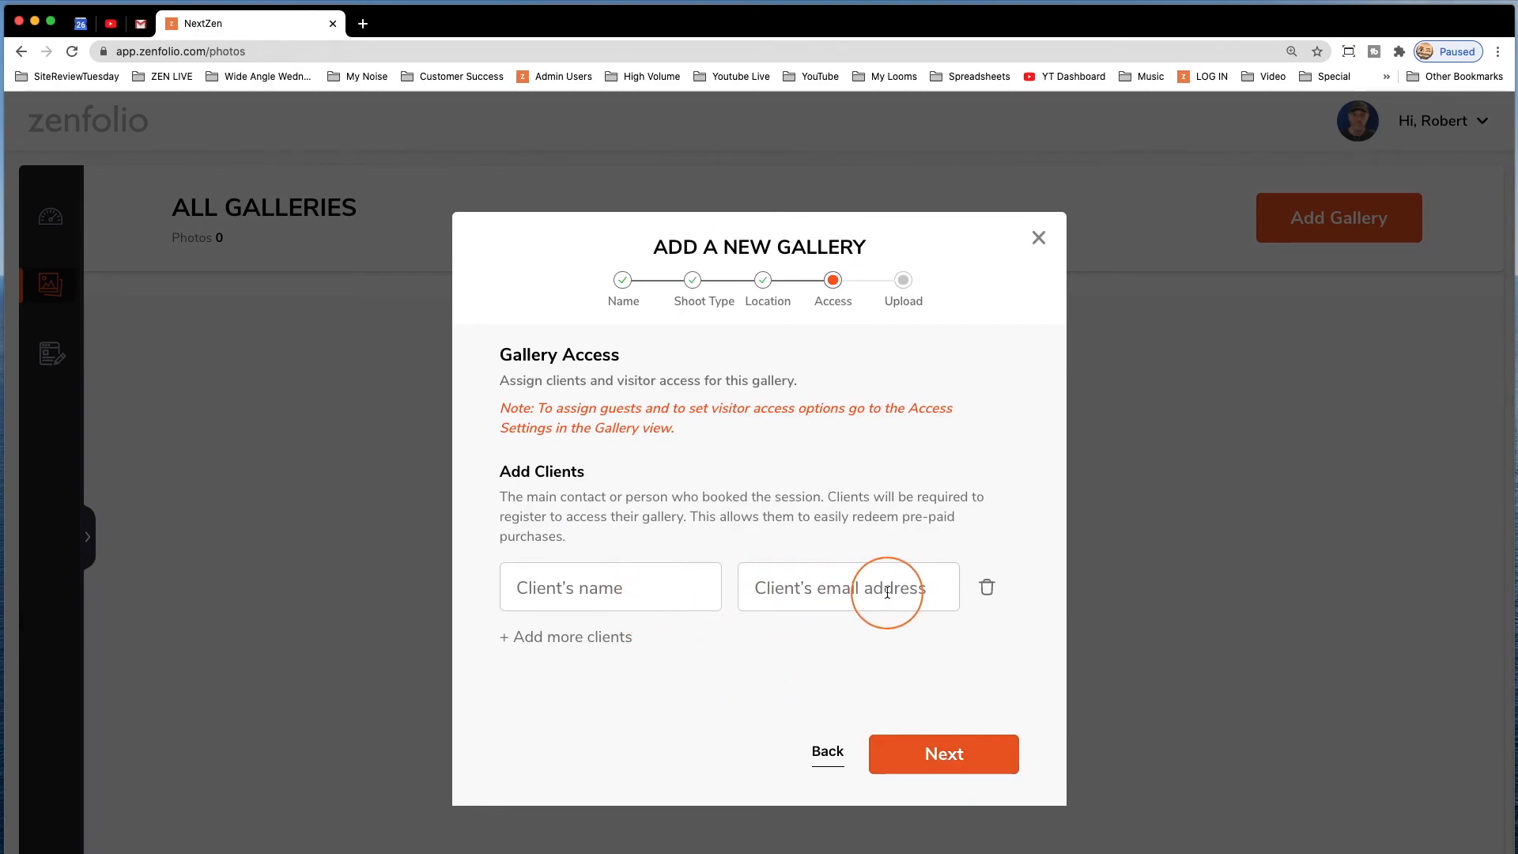
left_click(942, 753)
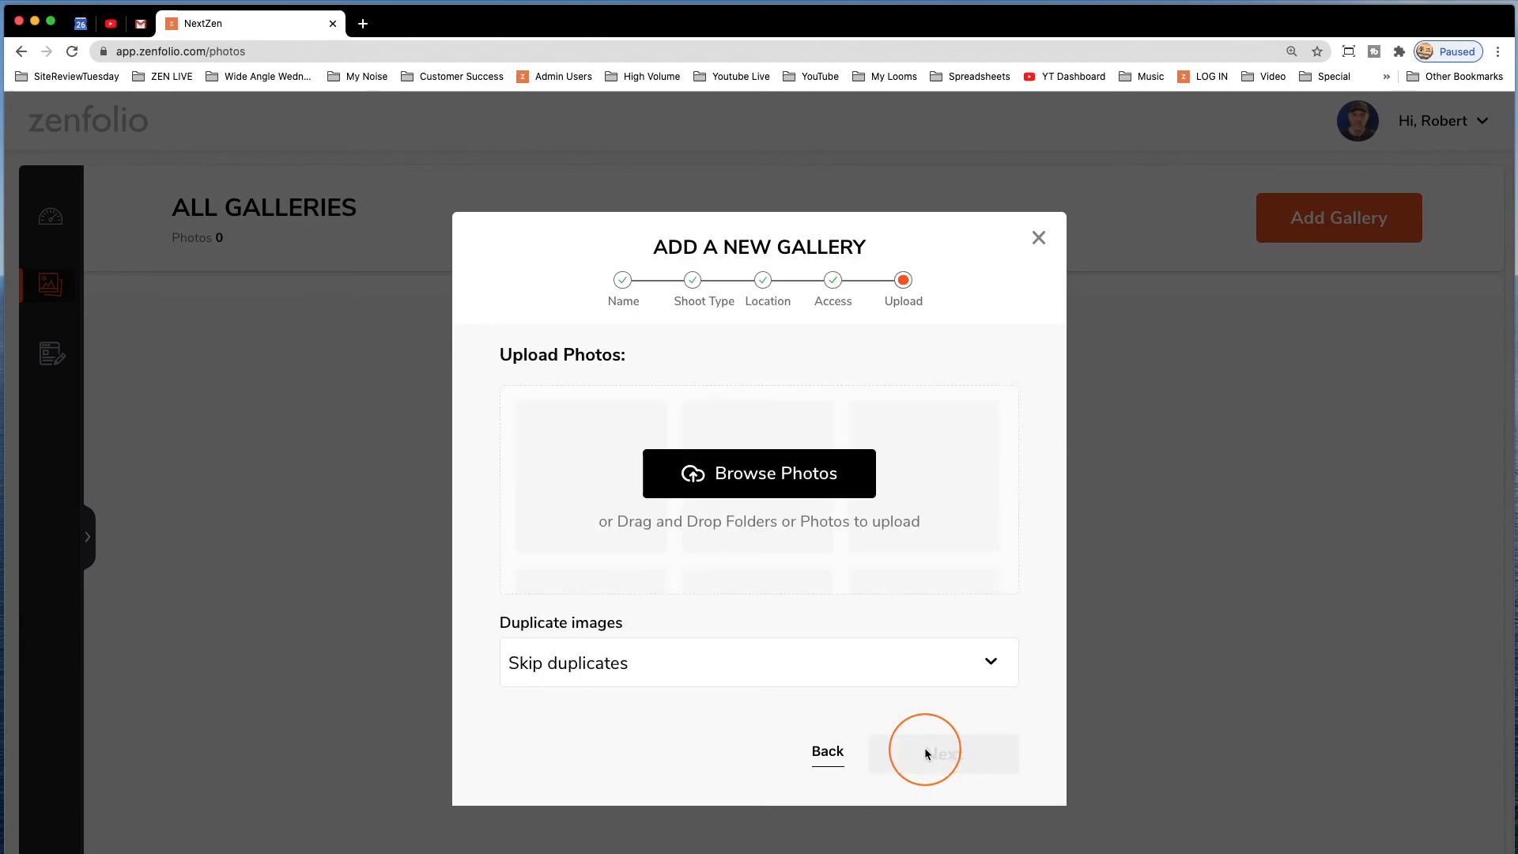
mouse_move(759, 474)
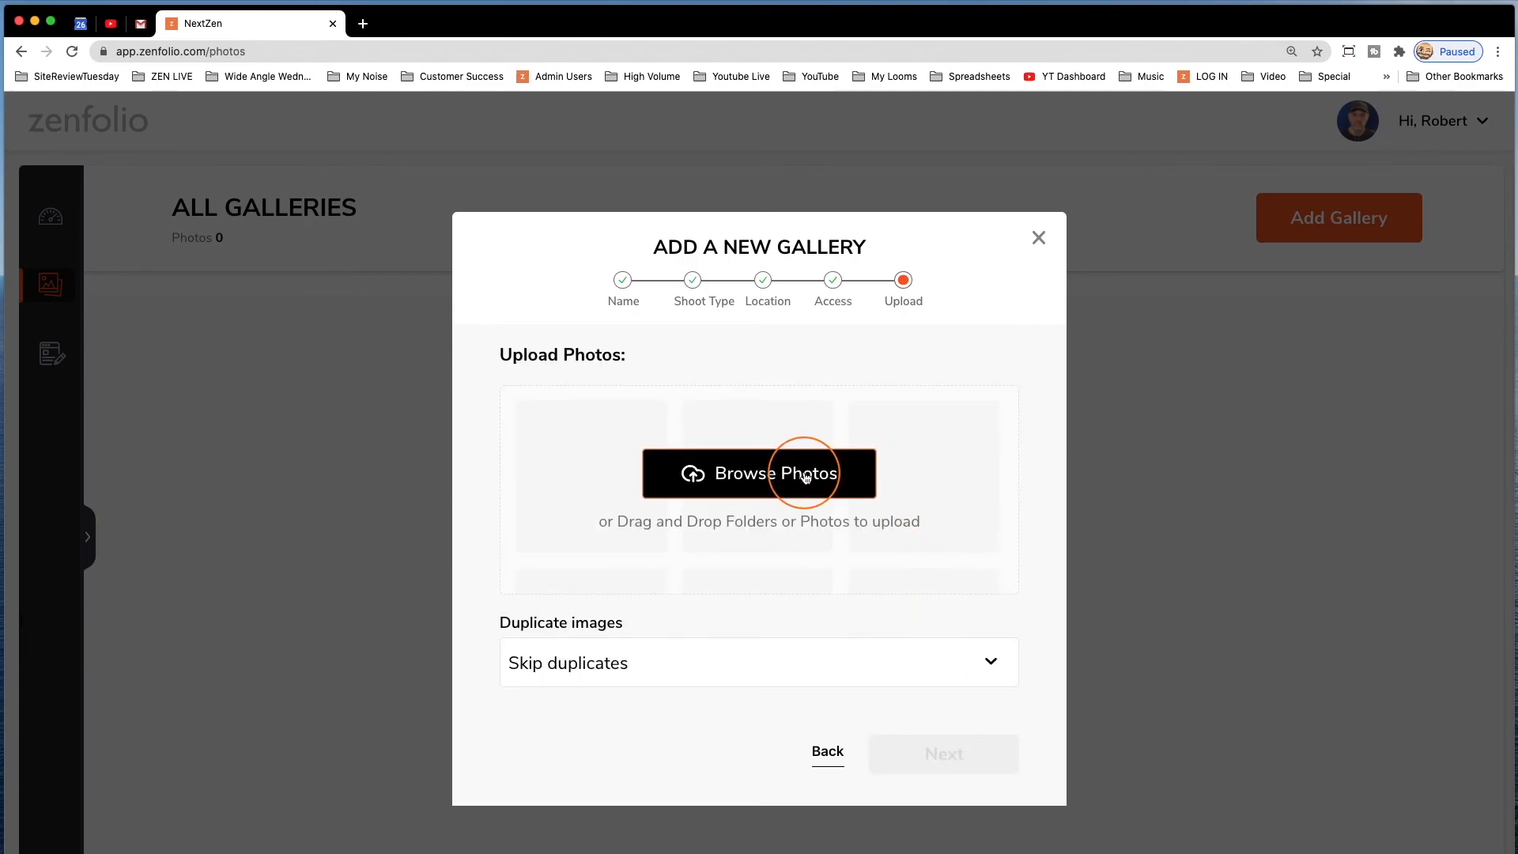
left_click(759, 474)
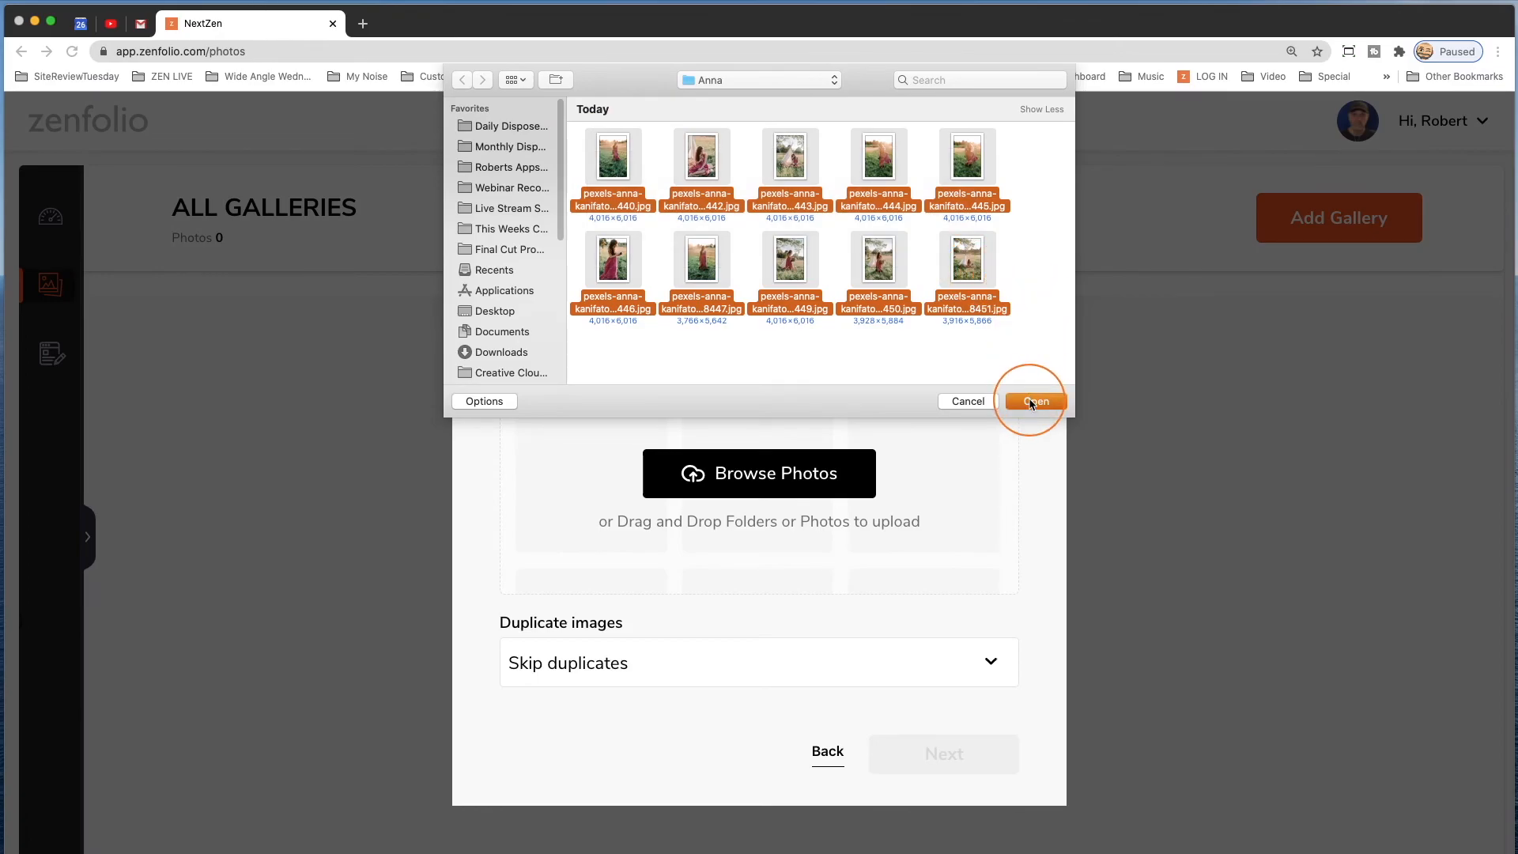
- Upload the ten selected Anna photos into the gallery
left_click(1035, 401)
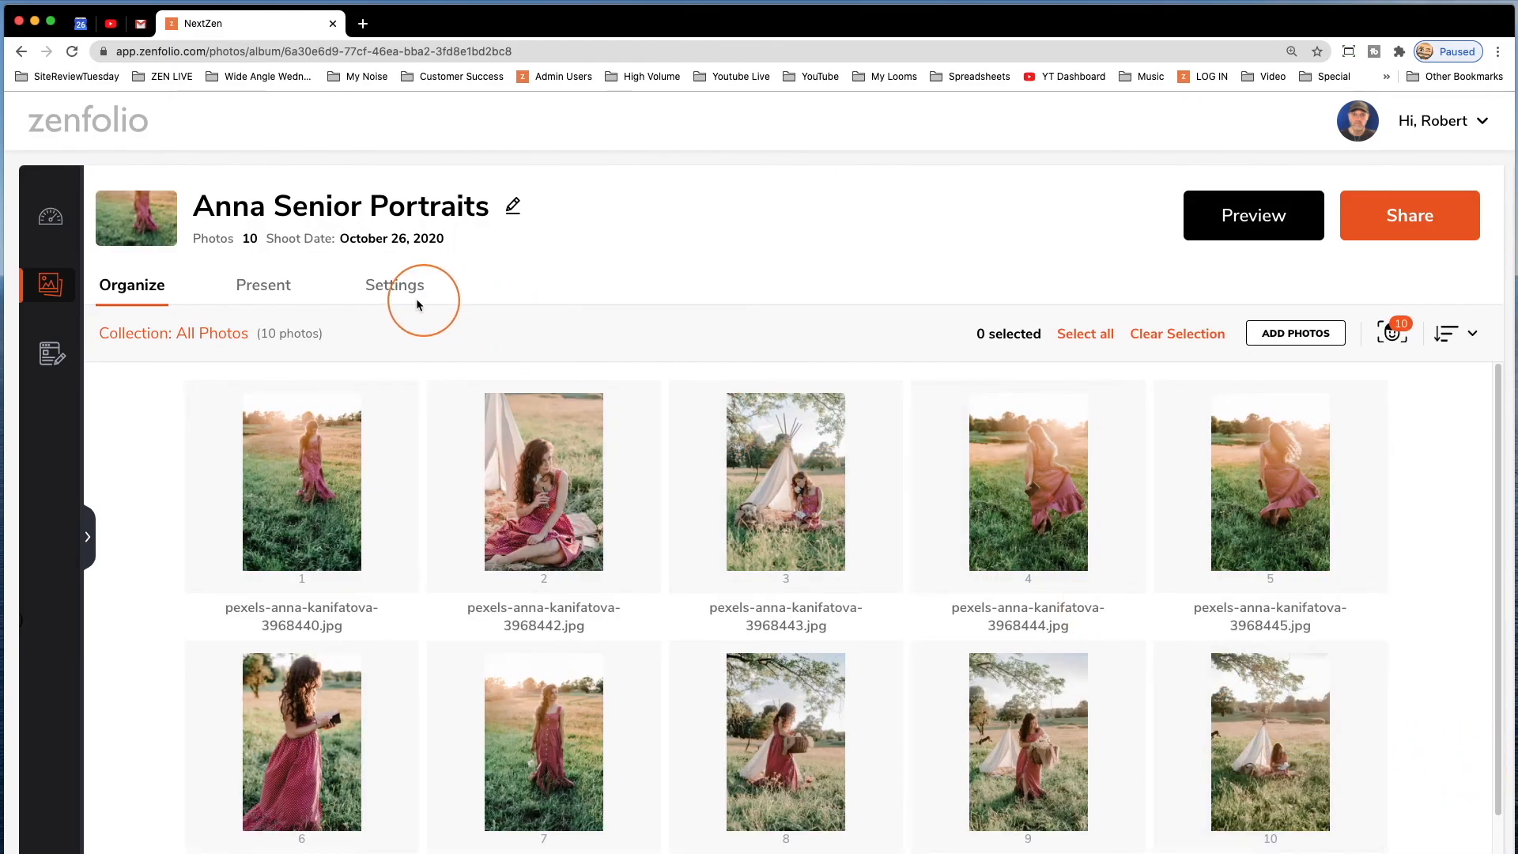
- Switch the Downloading Status toggle on under Settings > Digital Downloads
left_click(393, 285)
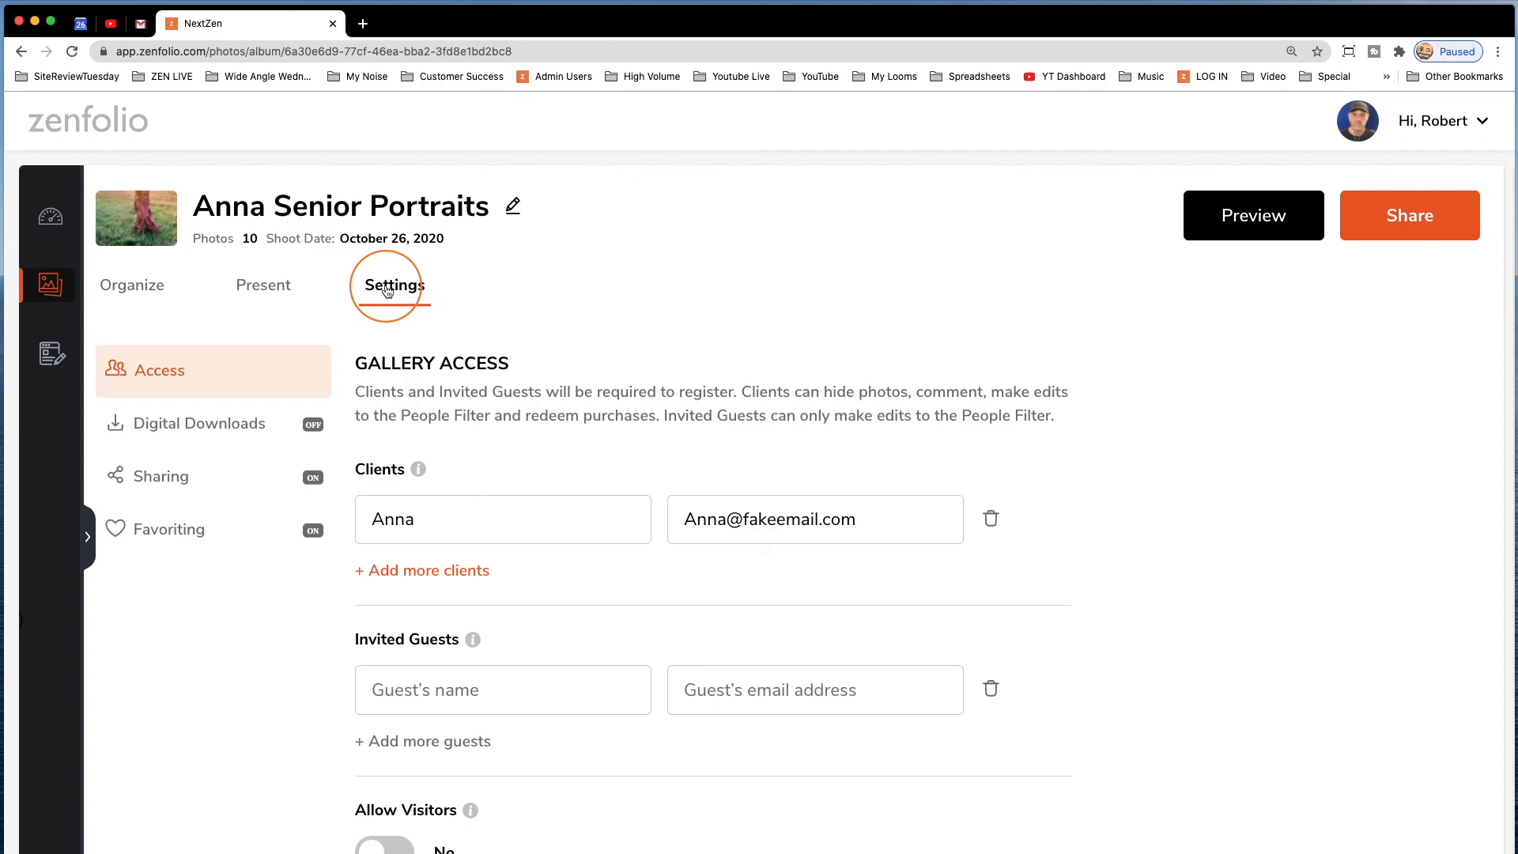
mouse_move(387, 303)
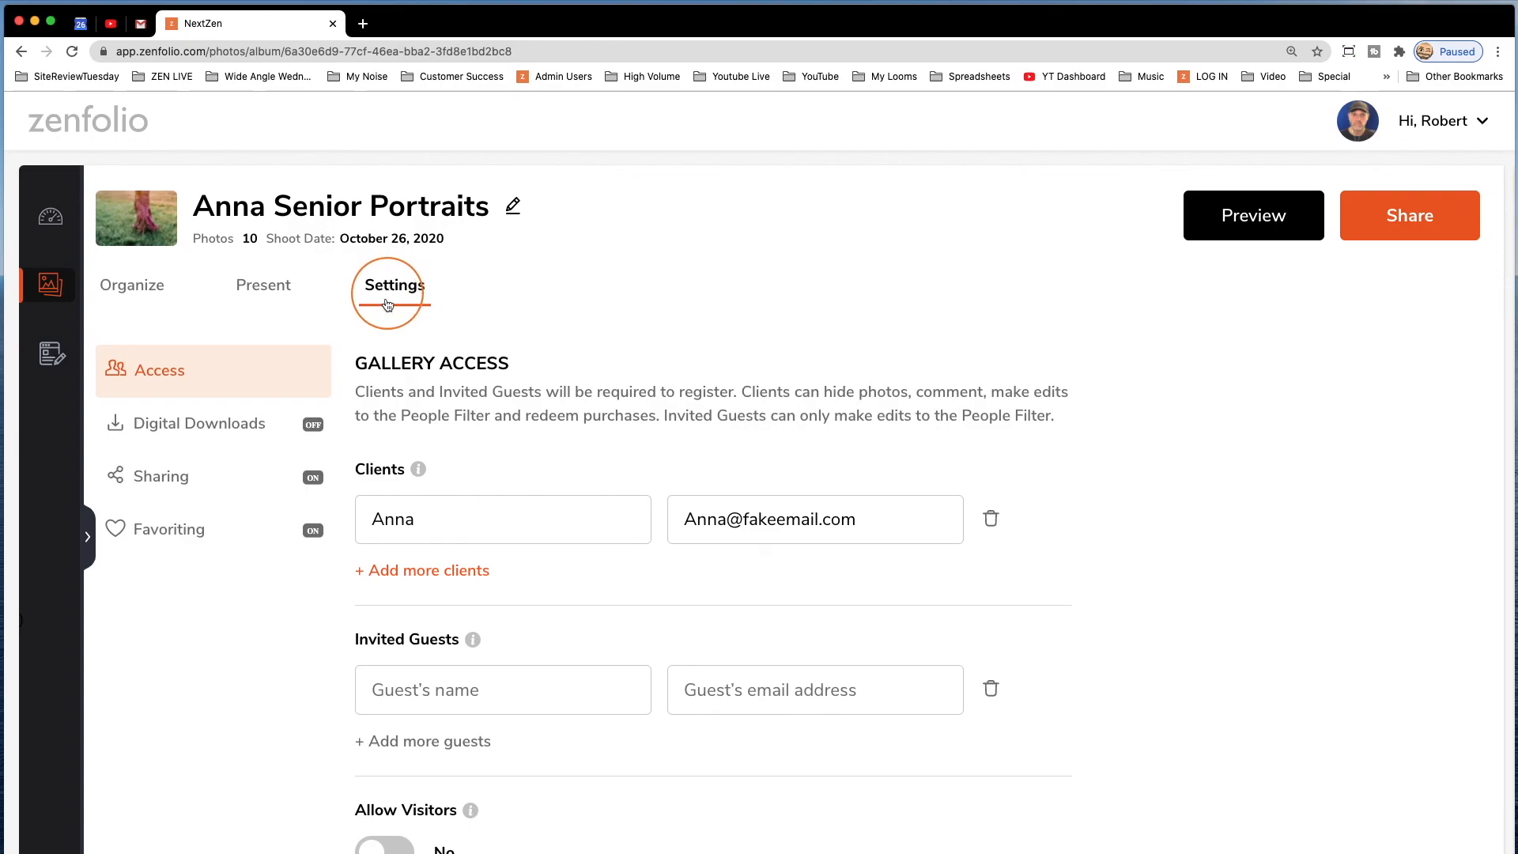
left_click(199, 423)
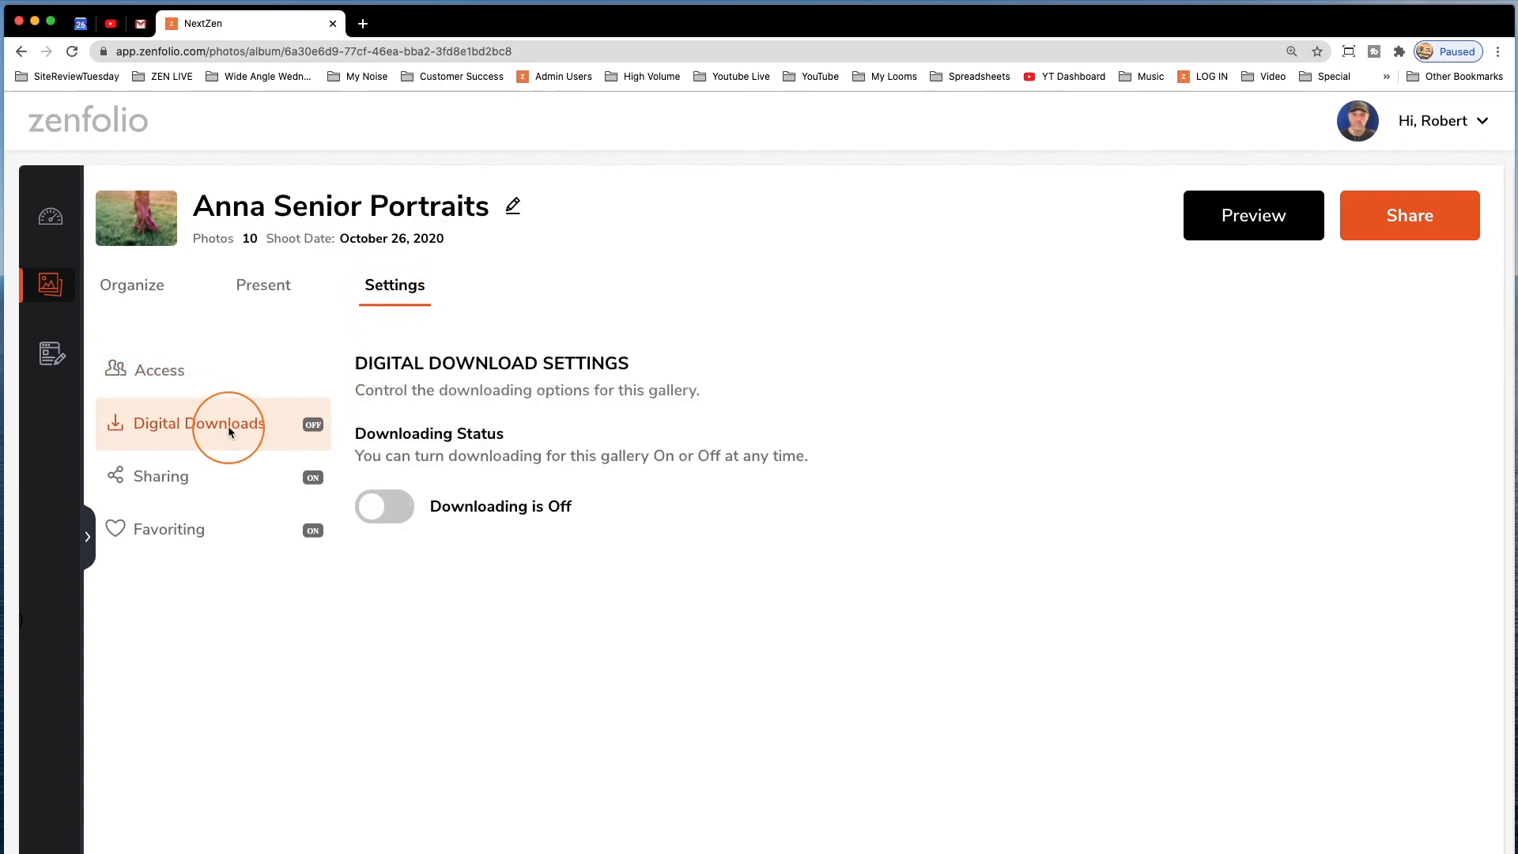
left_click(384, 505)
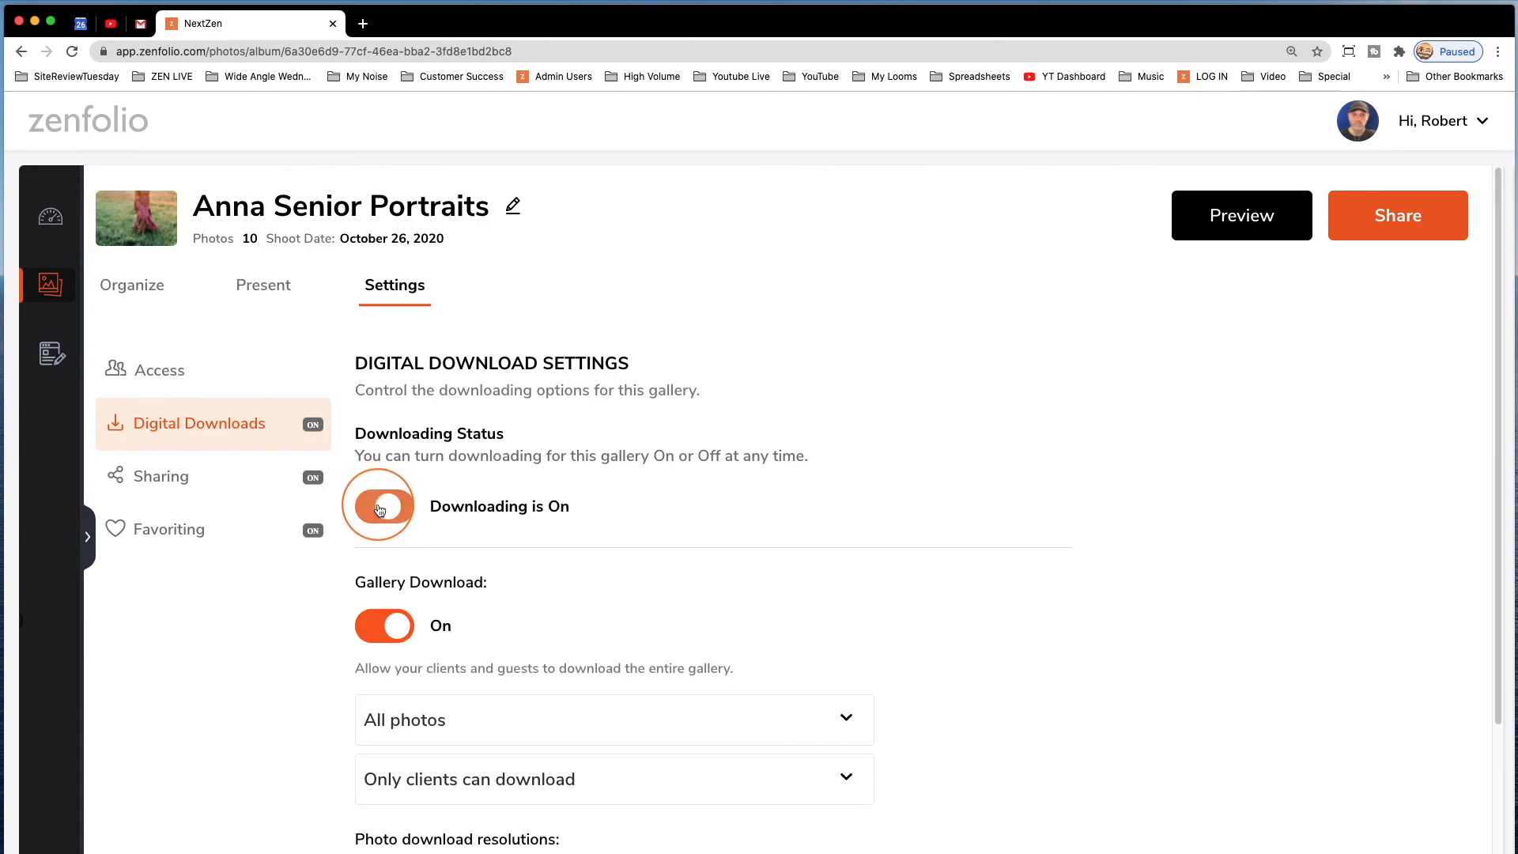
scroll("down", 3)
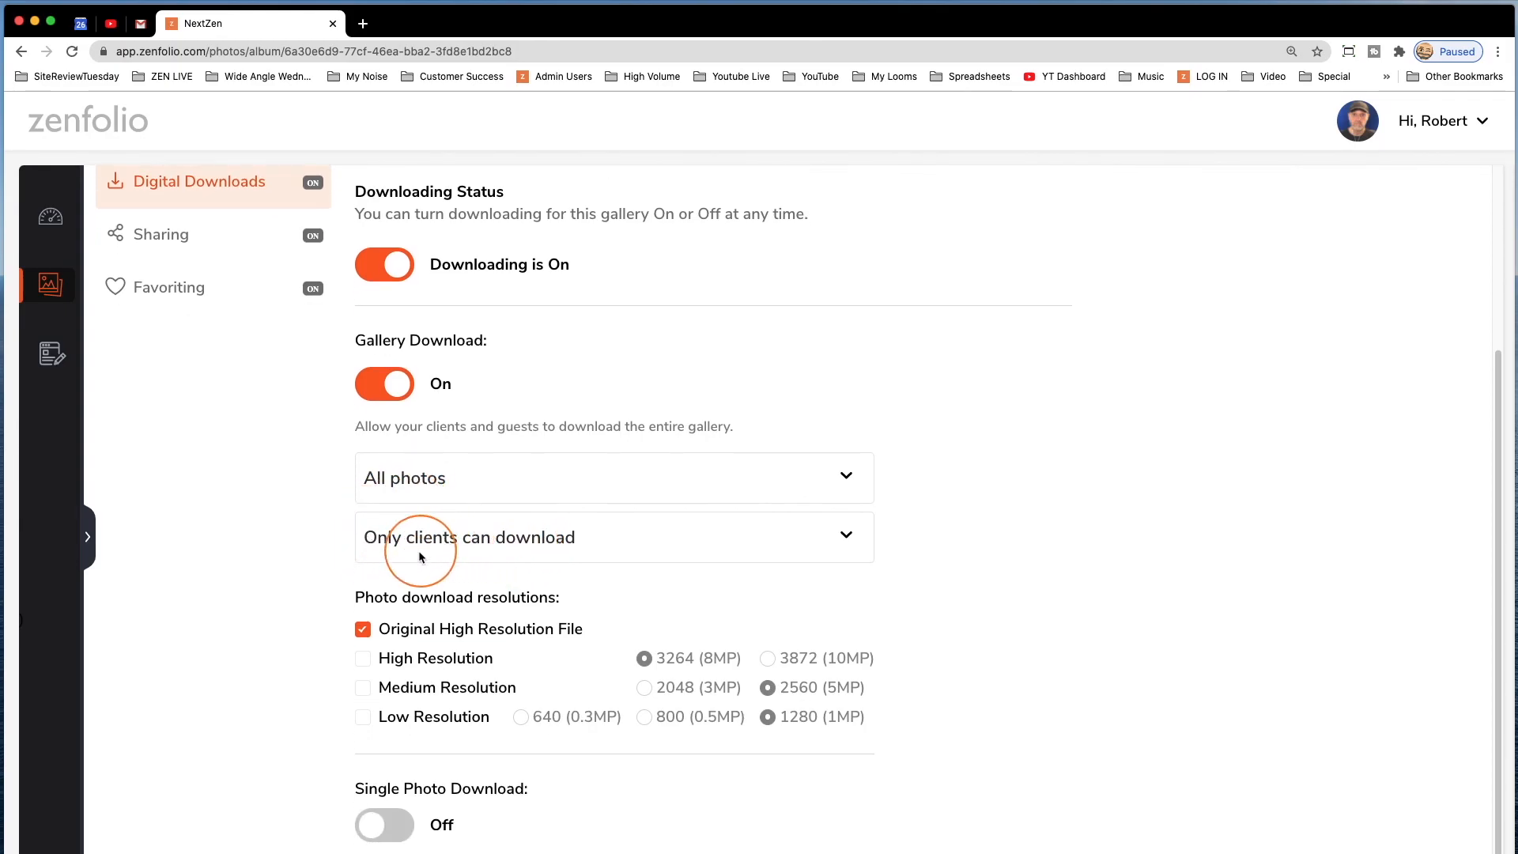
mouse_move(548, 637)
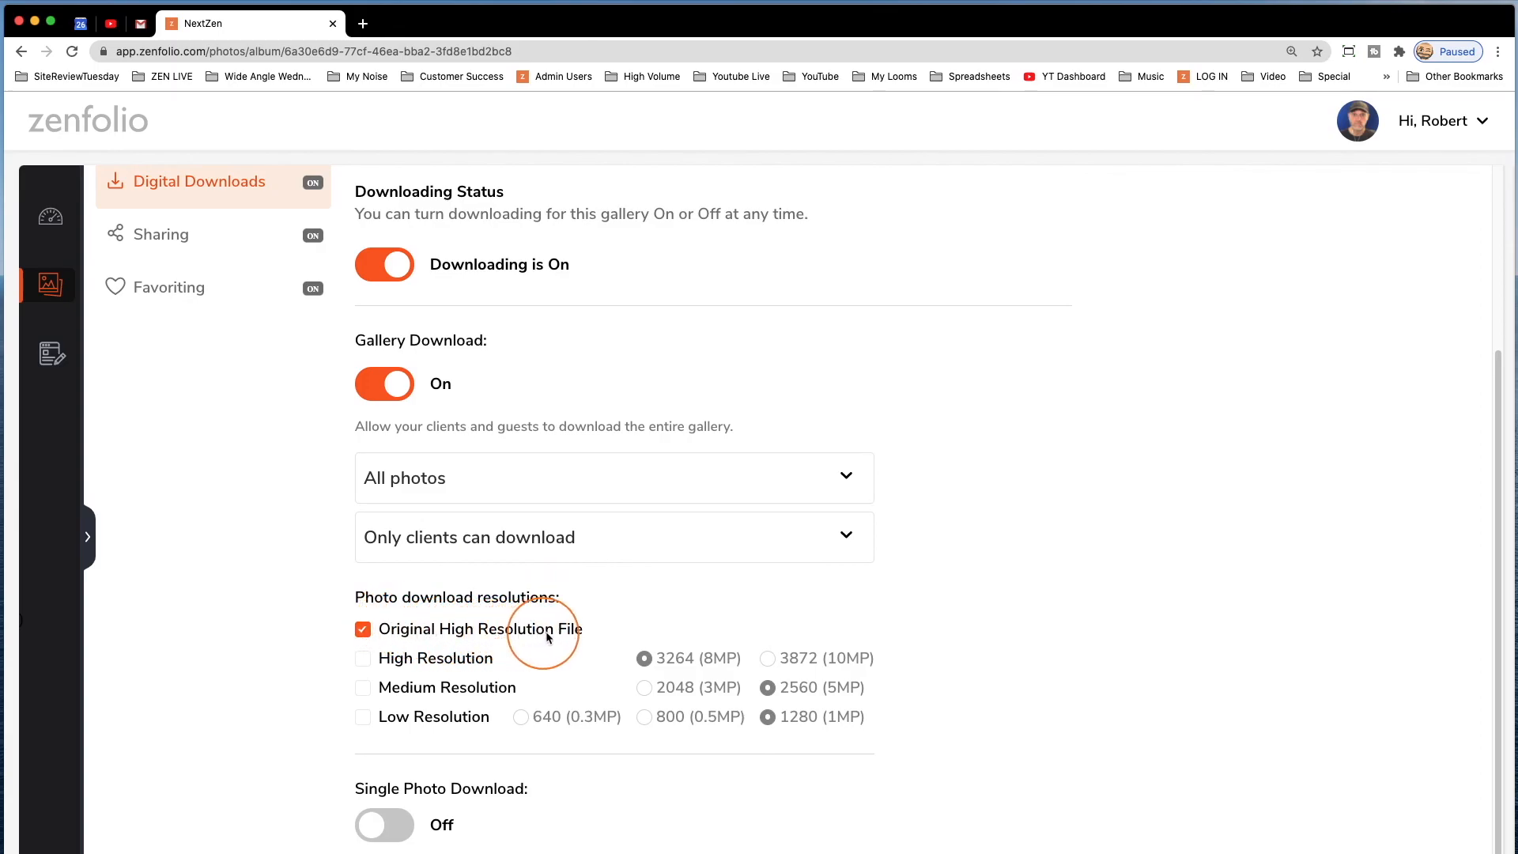
scroll("up", 3)
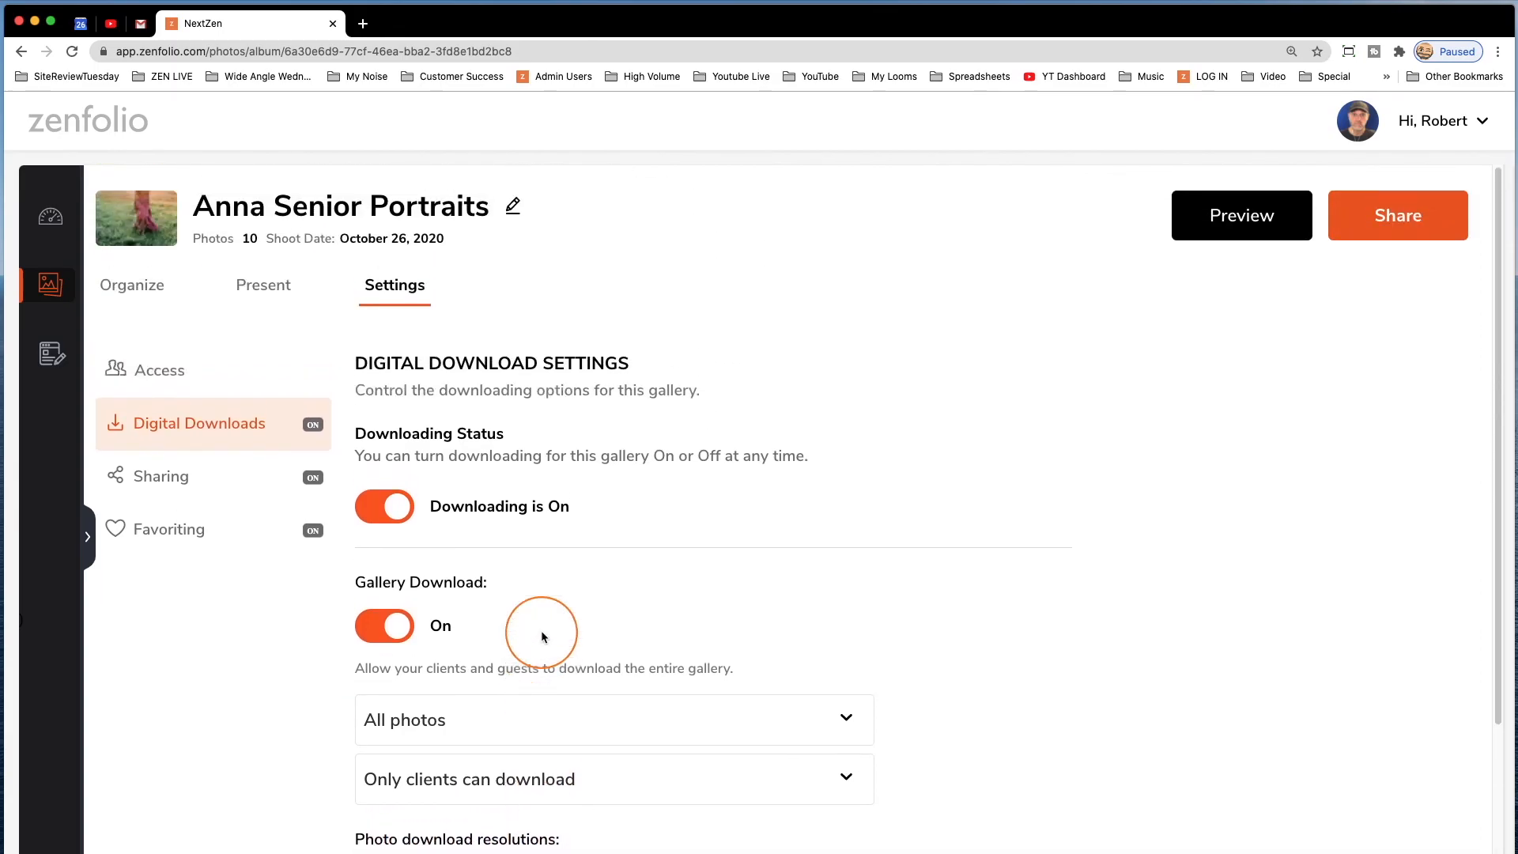
mouse_move(1397, 215)
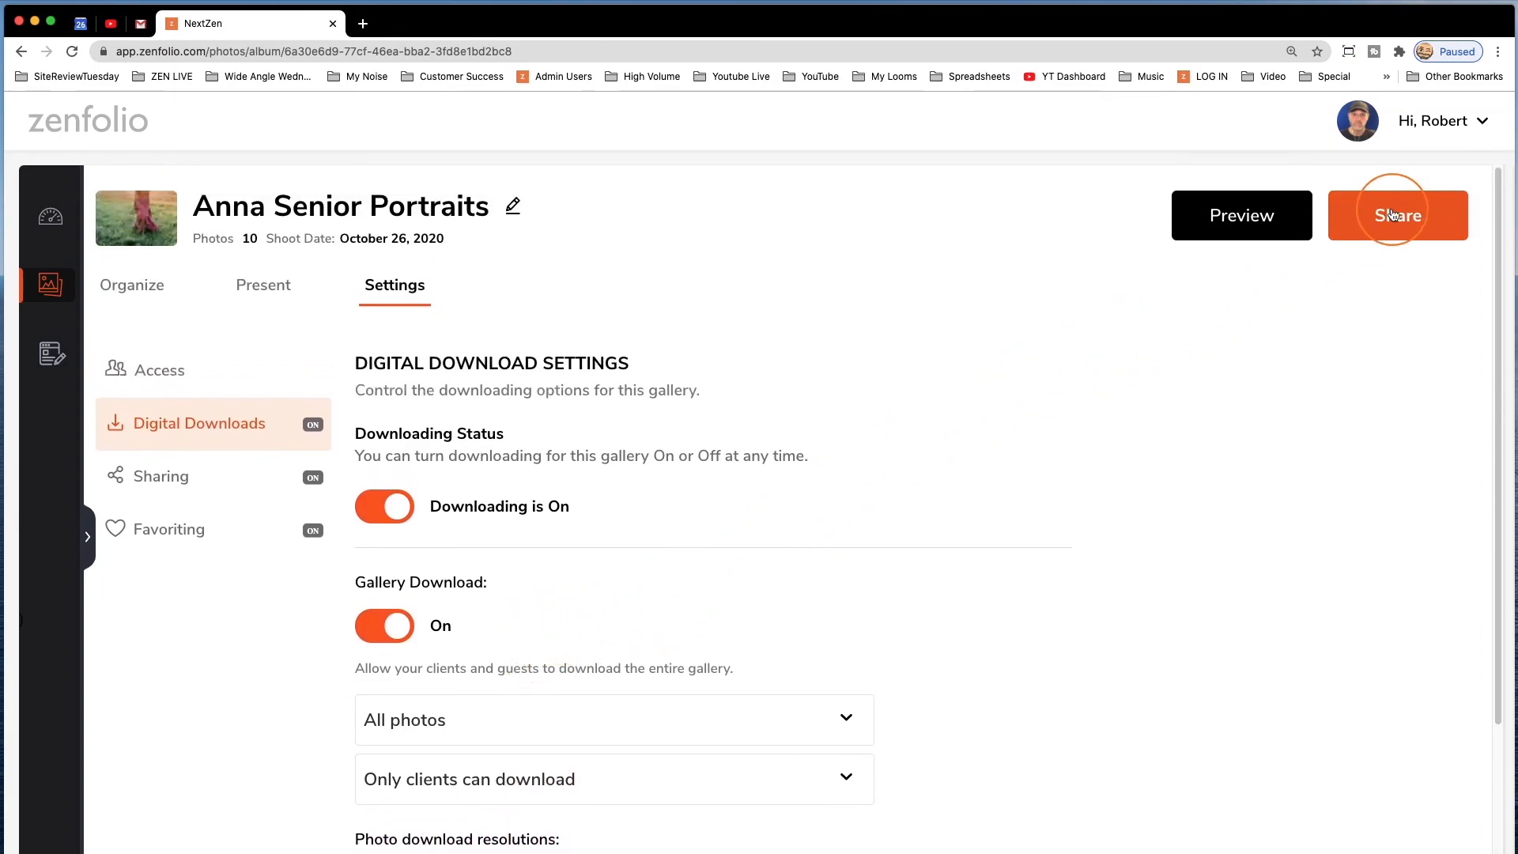
left_click(1398, 215)
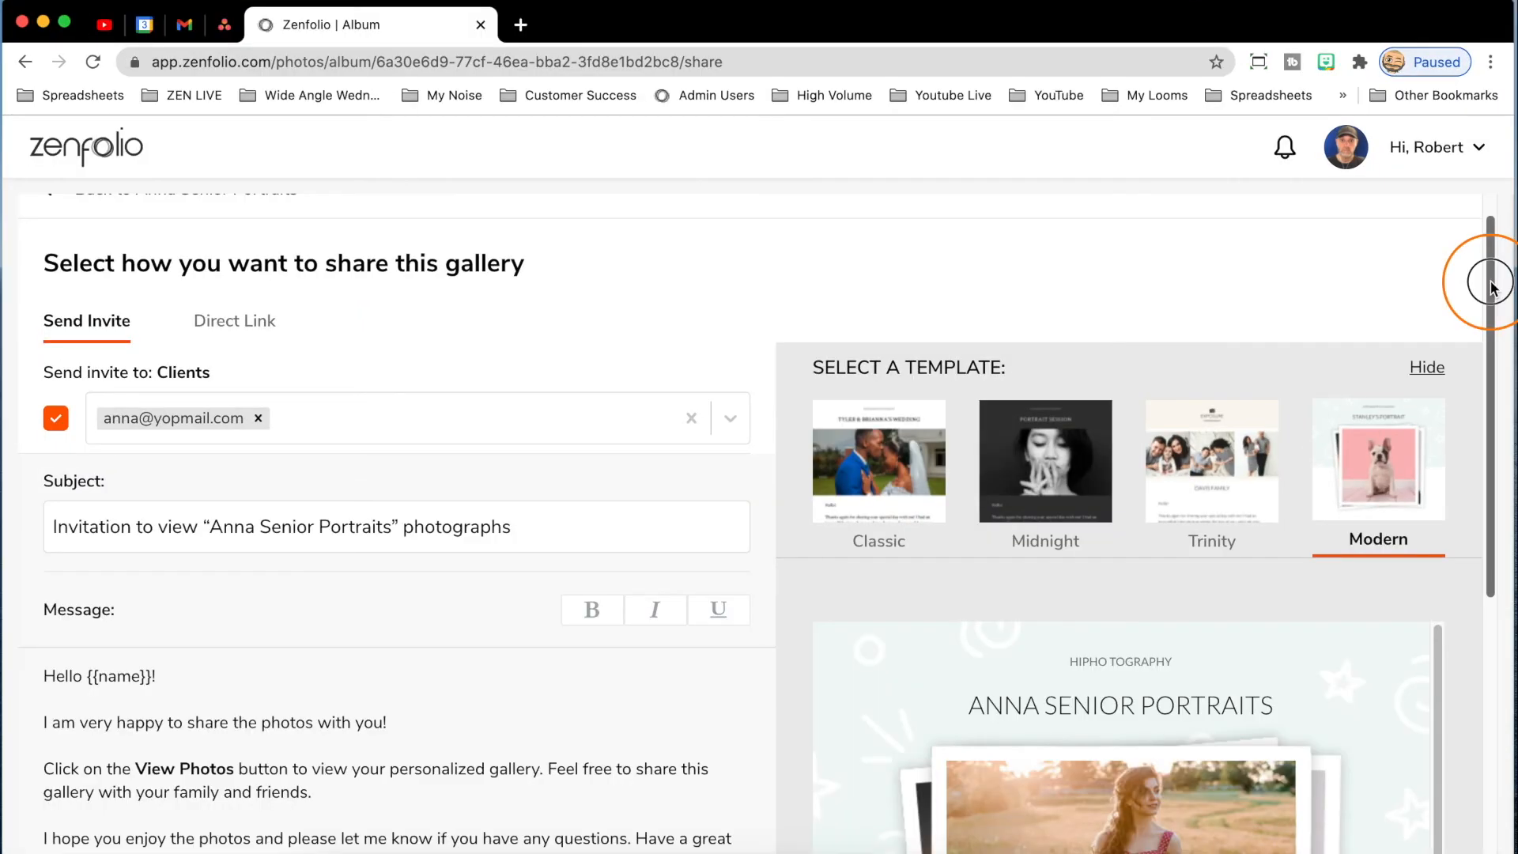
scroll("down", 3)
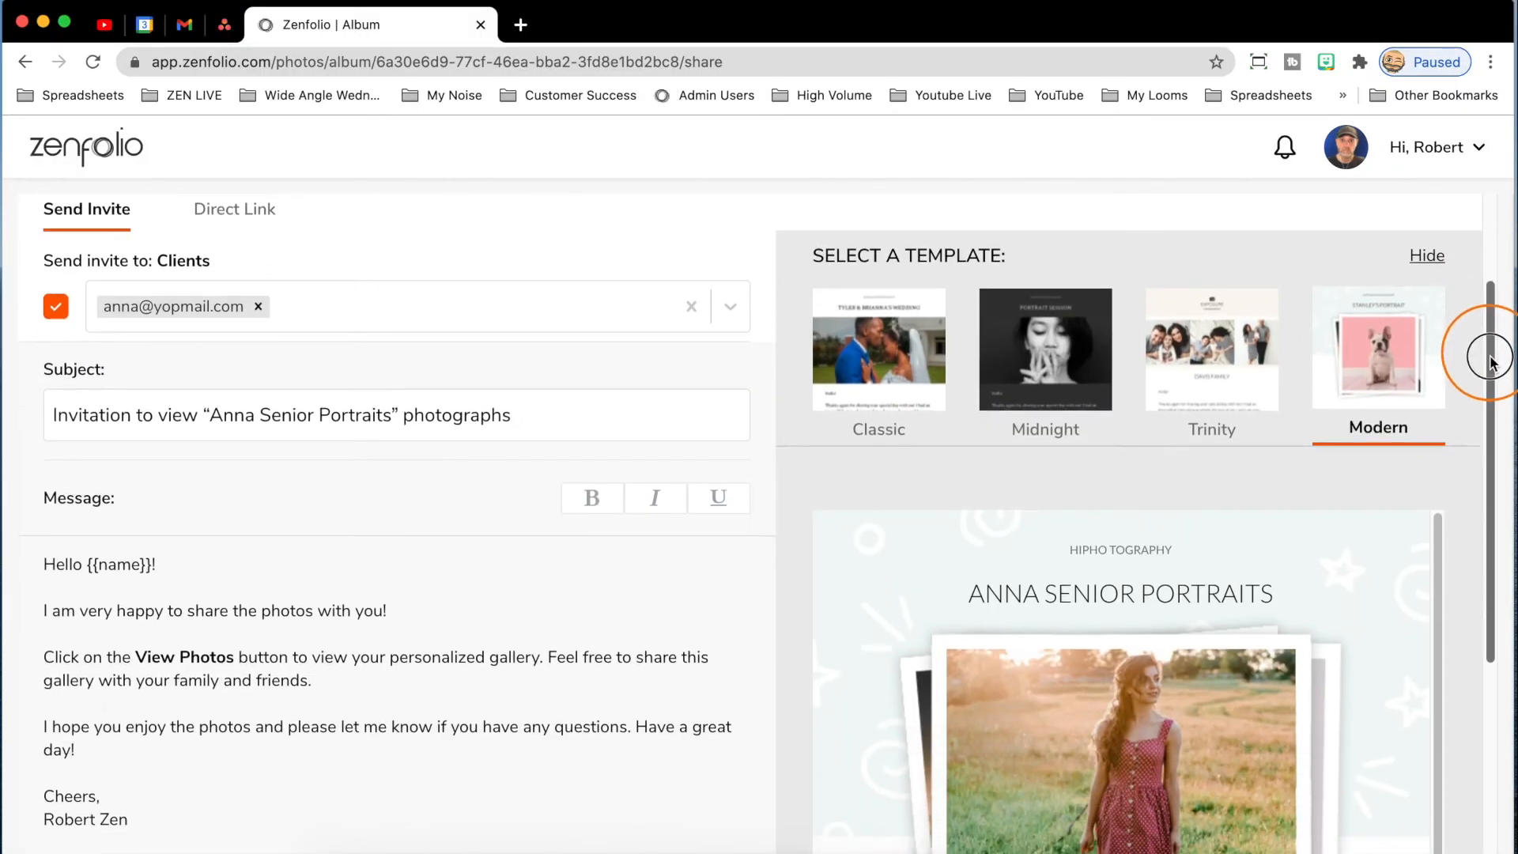
scroll("down", 3)
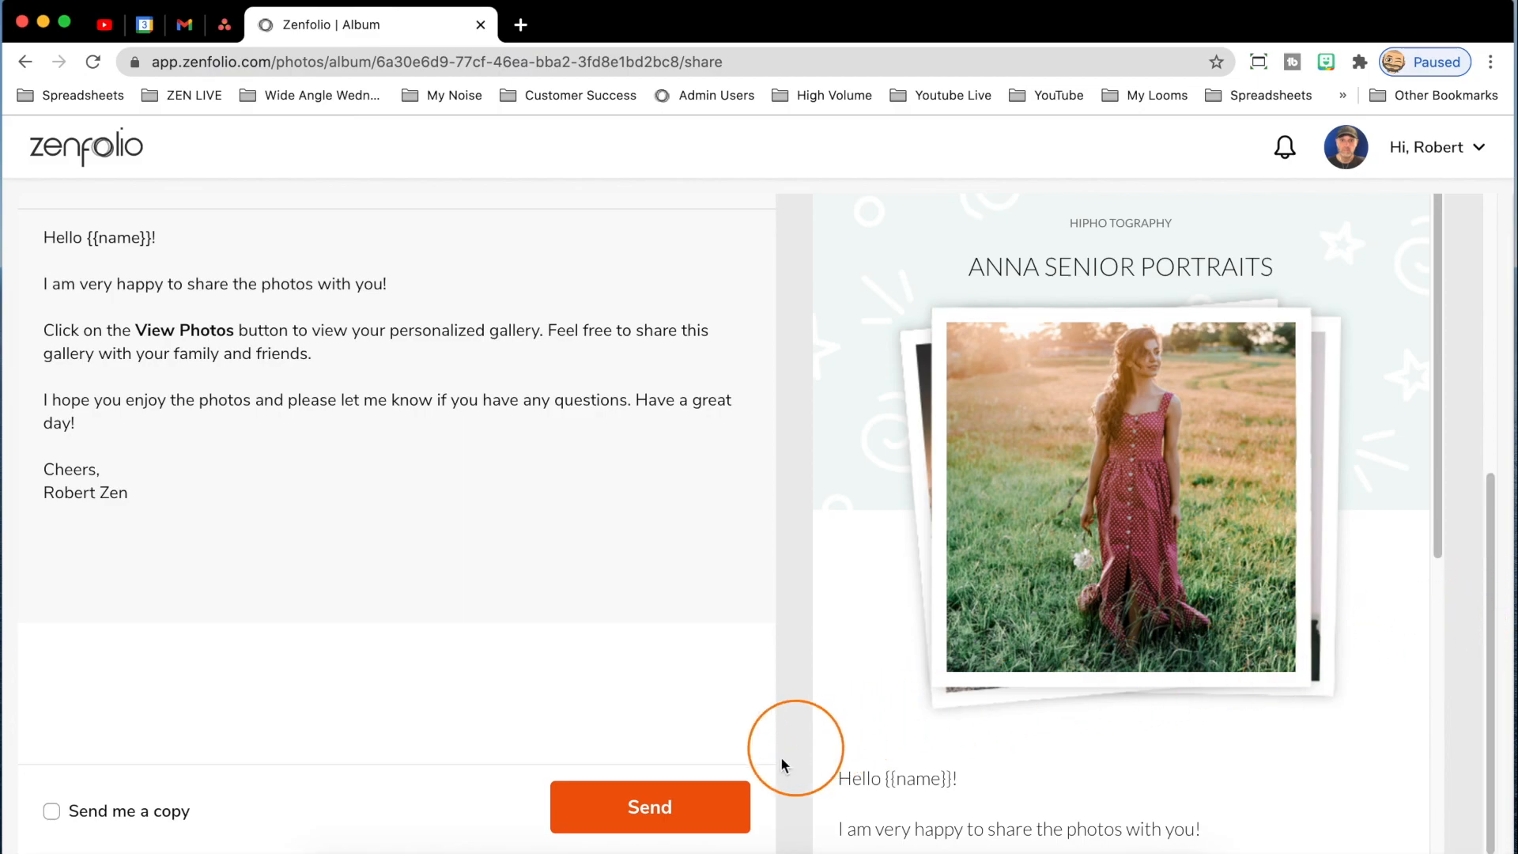